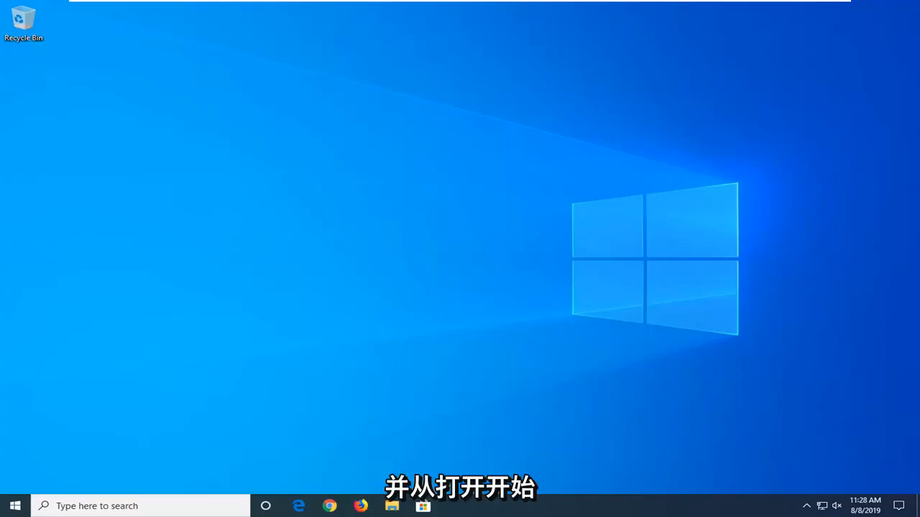
Step: Search the Start menu for 'services' to launch the Services console
click(14, 506)
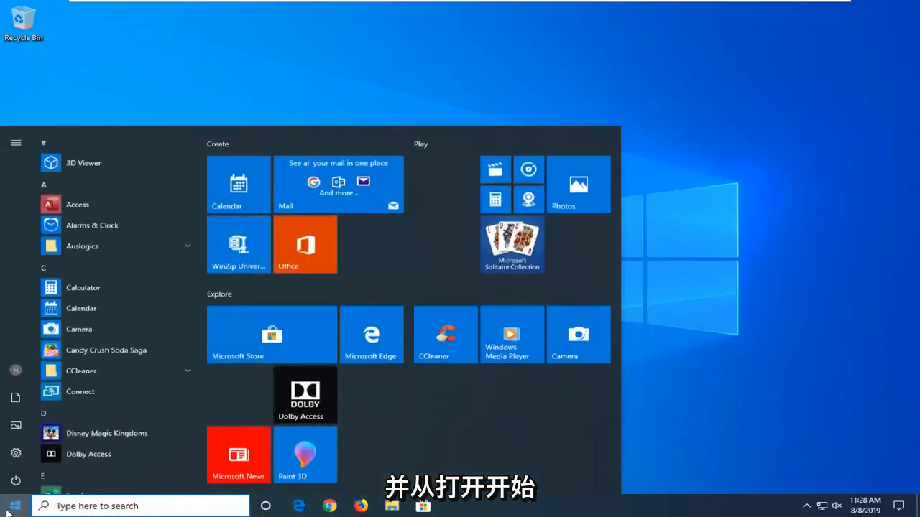
text(services)
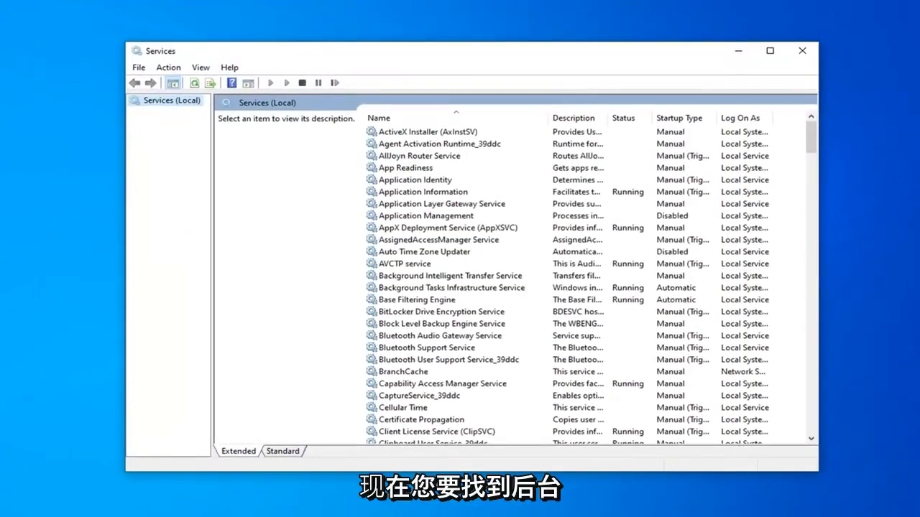
mouse_move(456, 312)
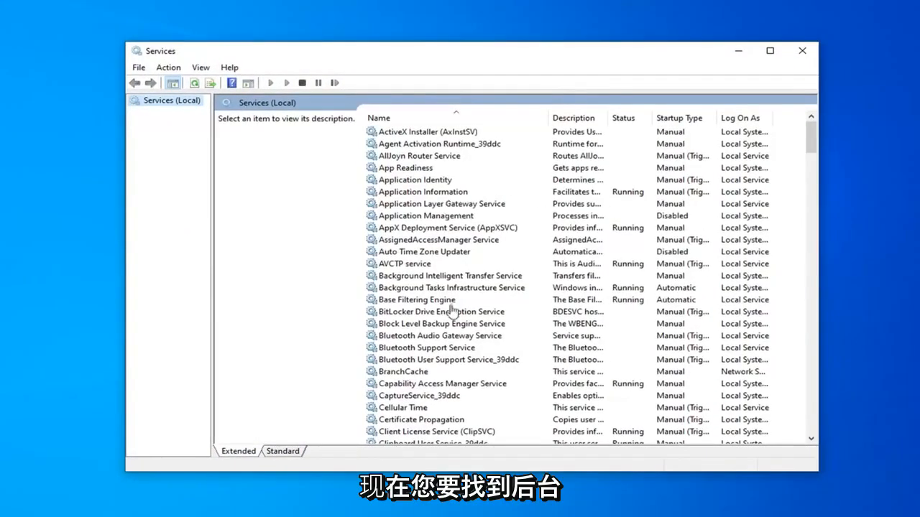
Step: Set Background Intelligent Transfer Service to Automatic, start it, and verify the Local System log-on account
click(452, 276)
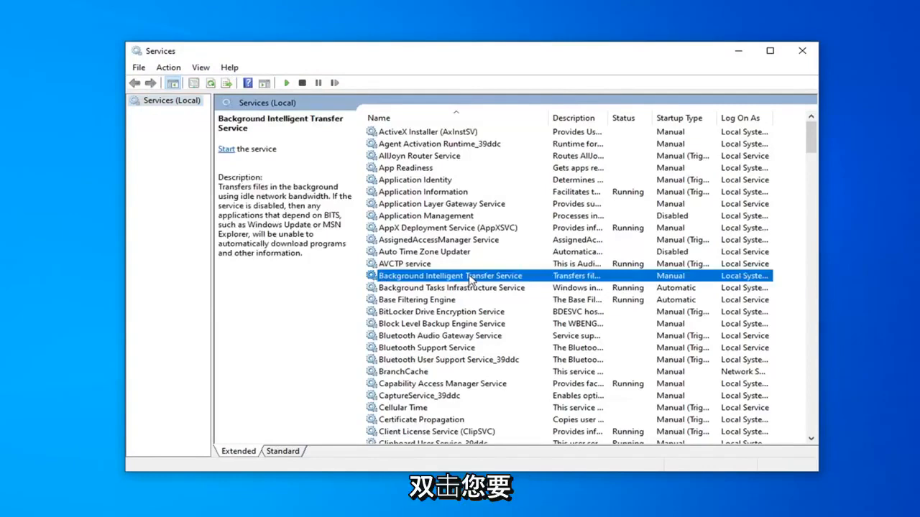
double_click(450, 275)
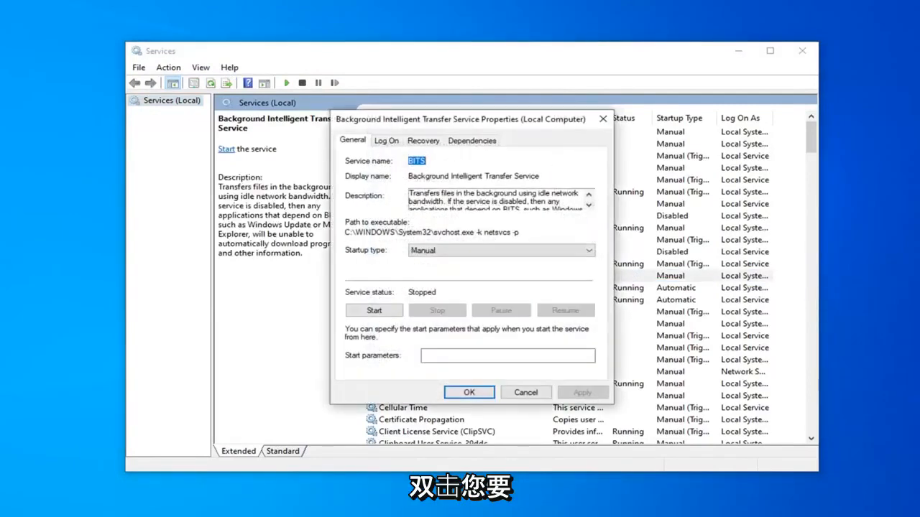
click(501, 250)
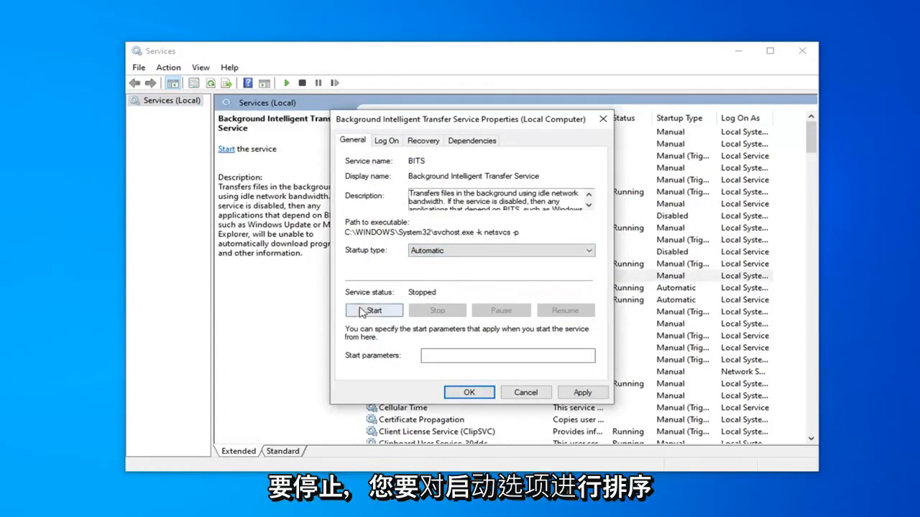
click(373, 311)
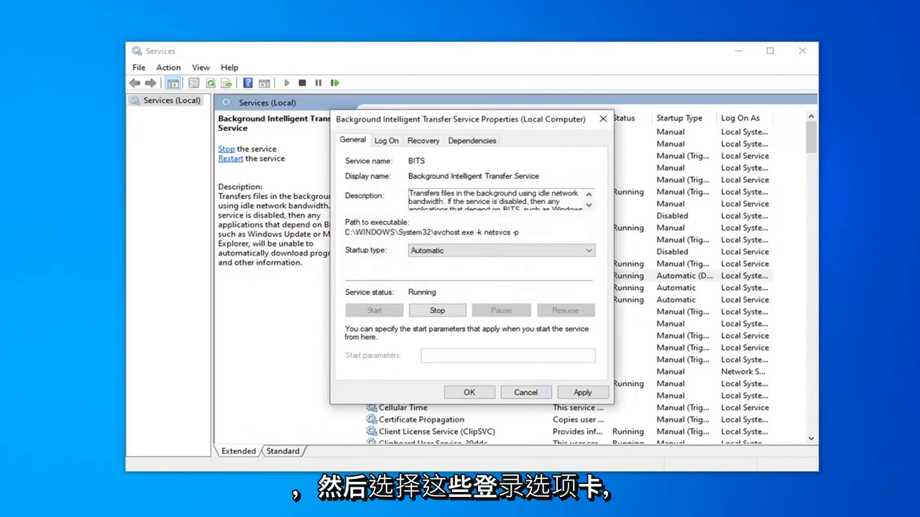
click(386, 140)
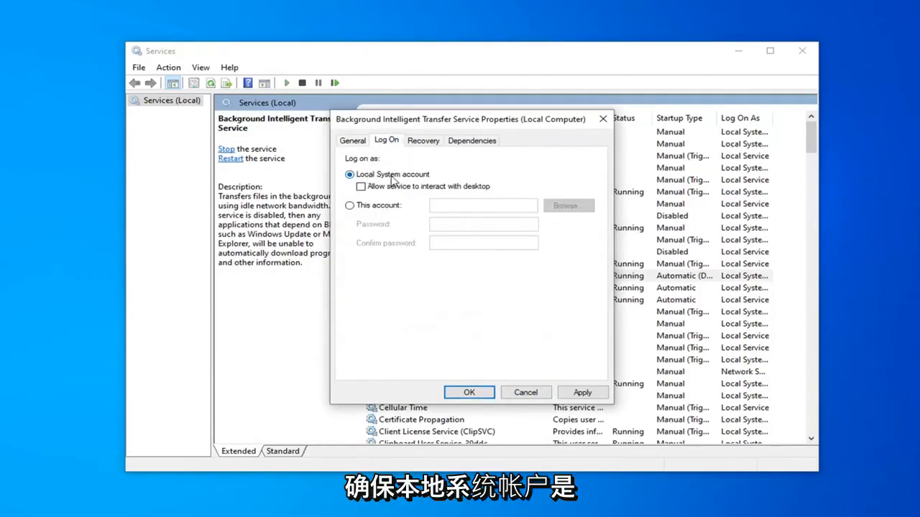
mouse_move(565, 378)
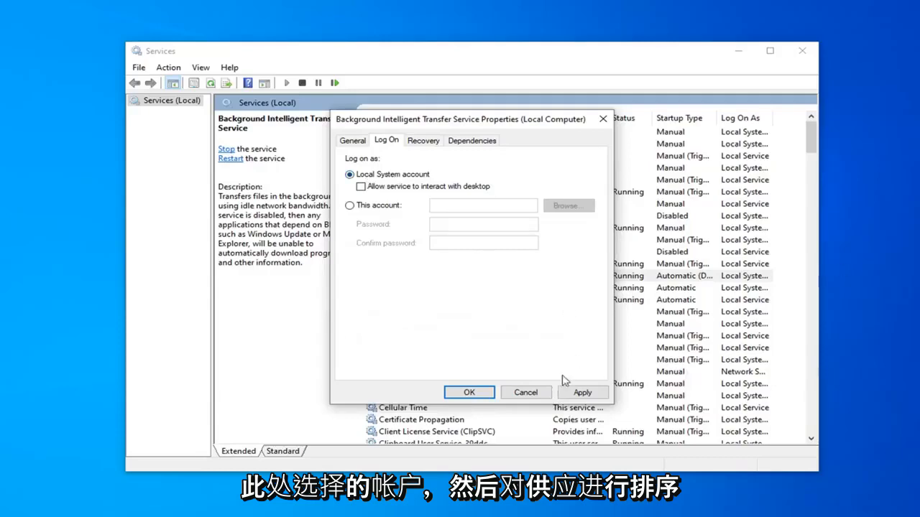
click(526, 392)
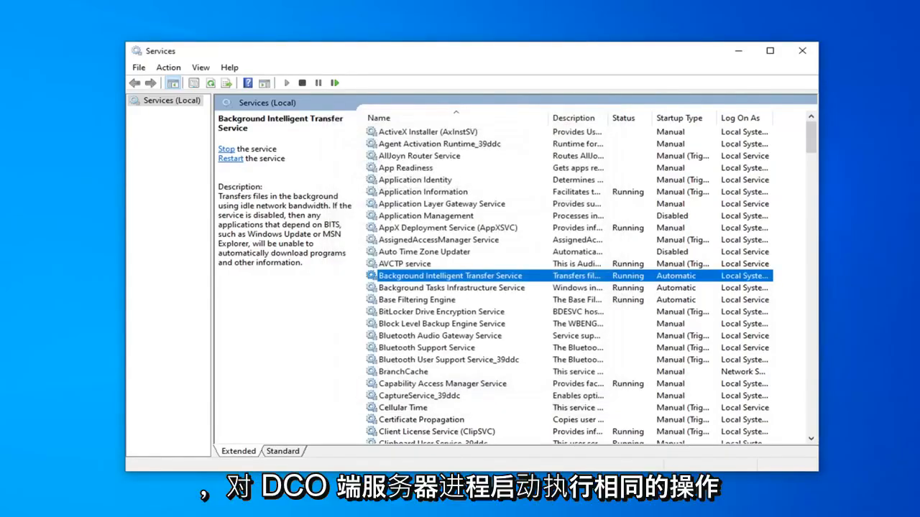
mouse_move(371, 315)
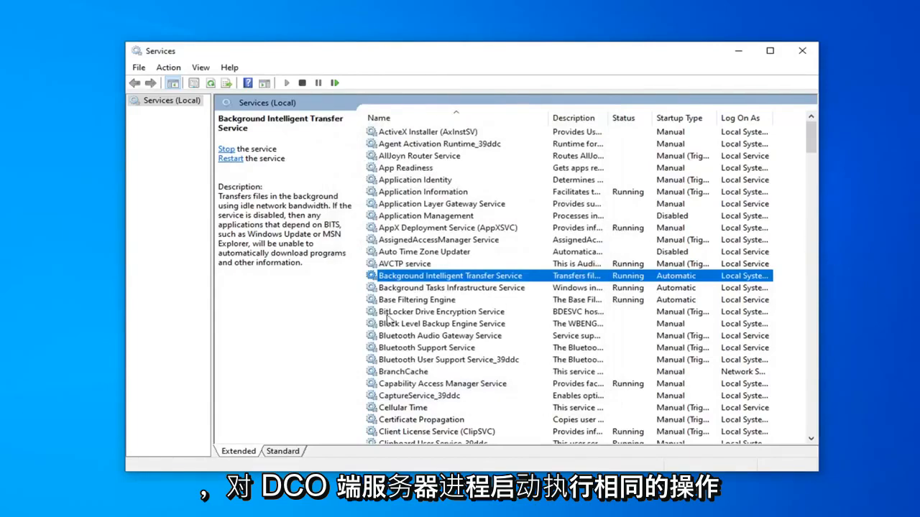
Step: Check DCOM Server Process Launcher is Automatic and running, leaving it unchanged
click(425, 348)
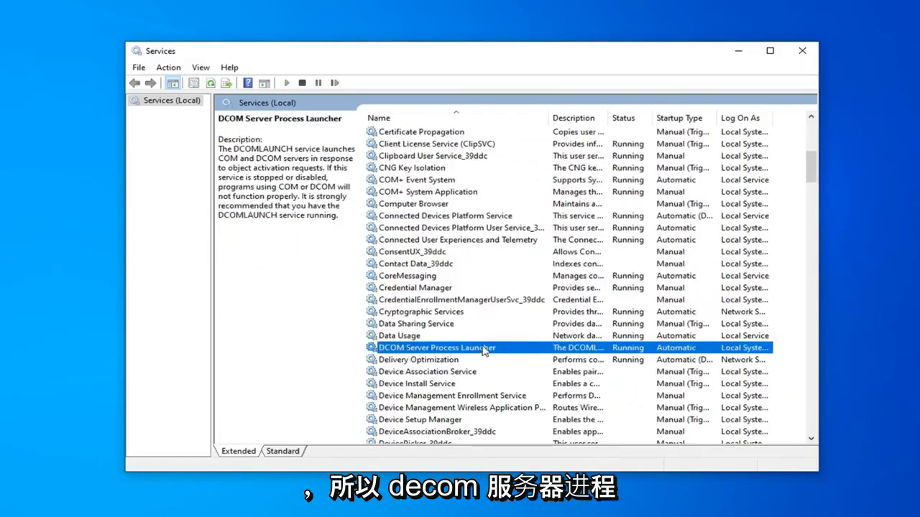
double_click(436, 348)
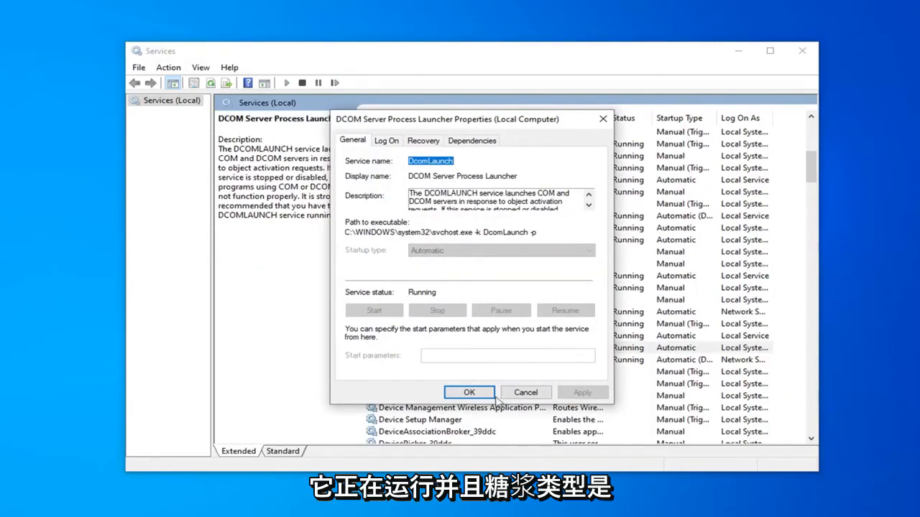
click(469, 392)
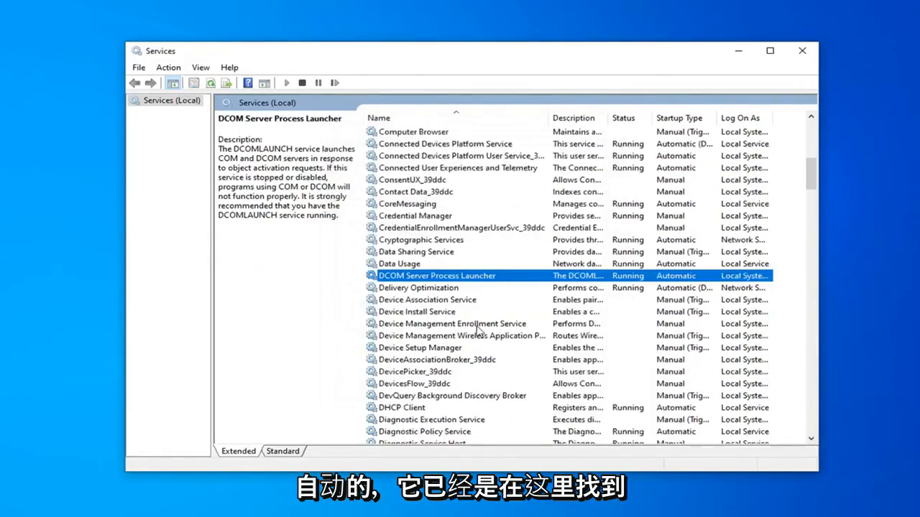
Step: Confirm Remote Procedure Call (RPC) is Automatic and running
scroll(down, 3)
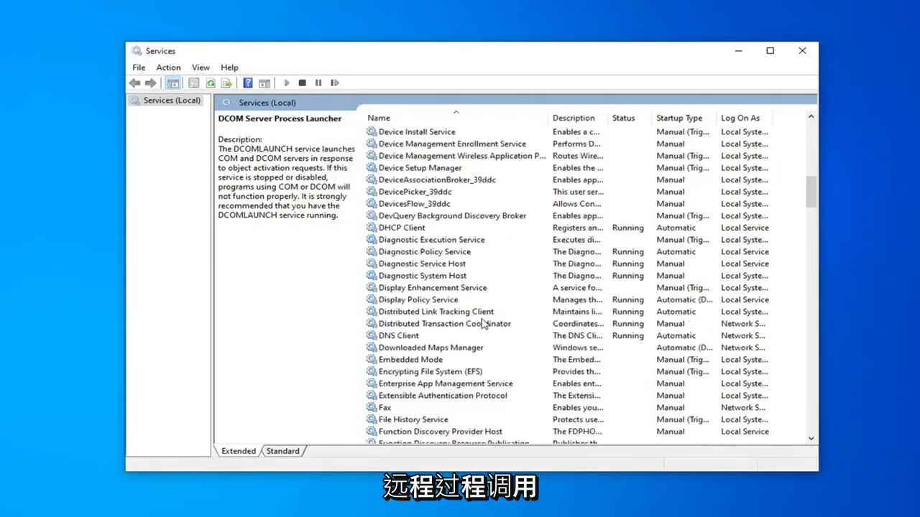
scroll(down, 3)
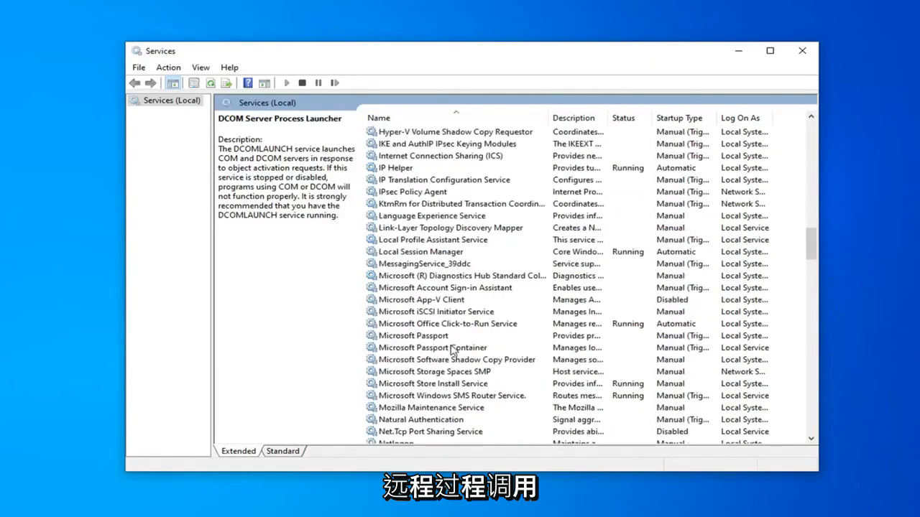
scroll(down, 3)
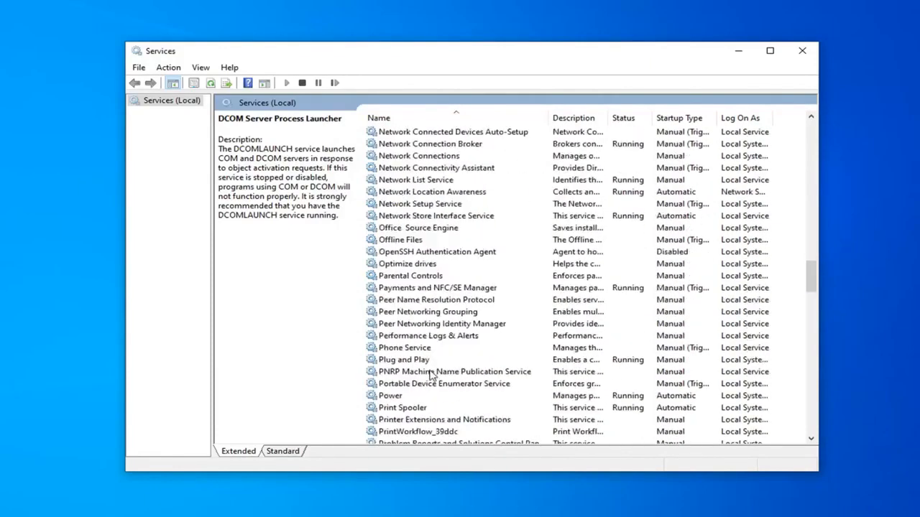
scroll(down, 3)
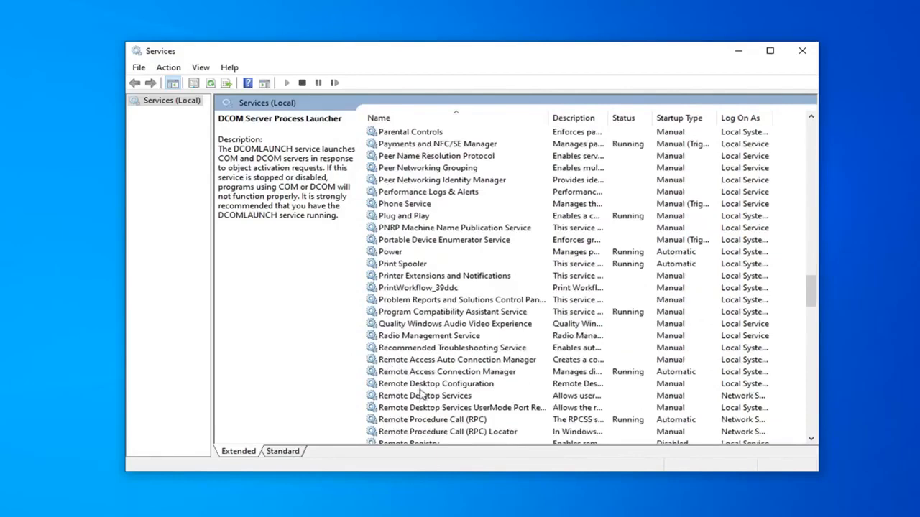
double_click(431, 420)
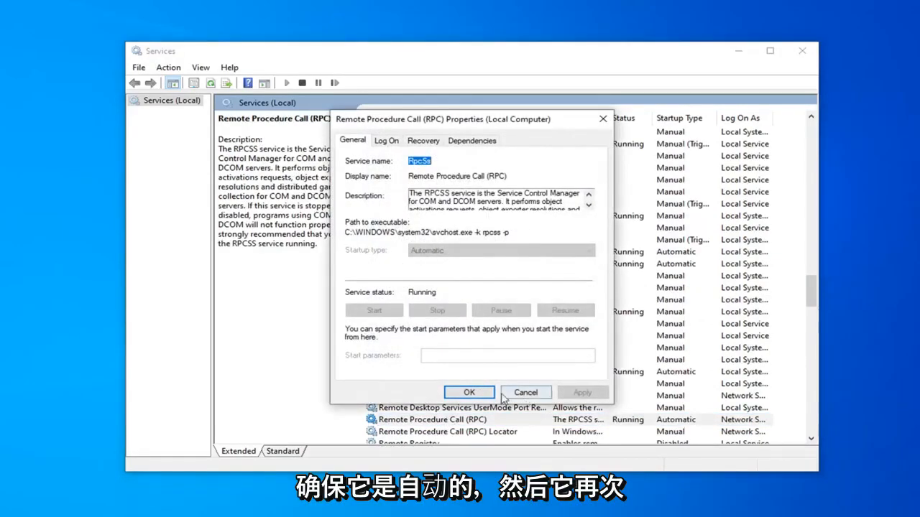
click(469, 392)
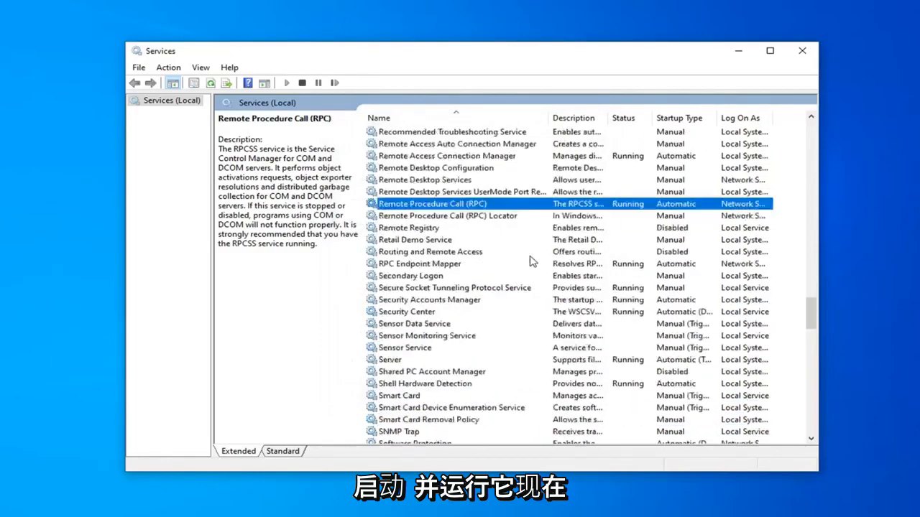
Step: Verify Windows Defender Firewall is set to Automatic and running
scroll(down, 3)
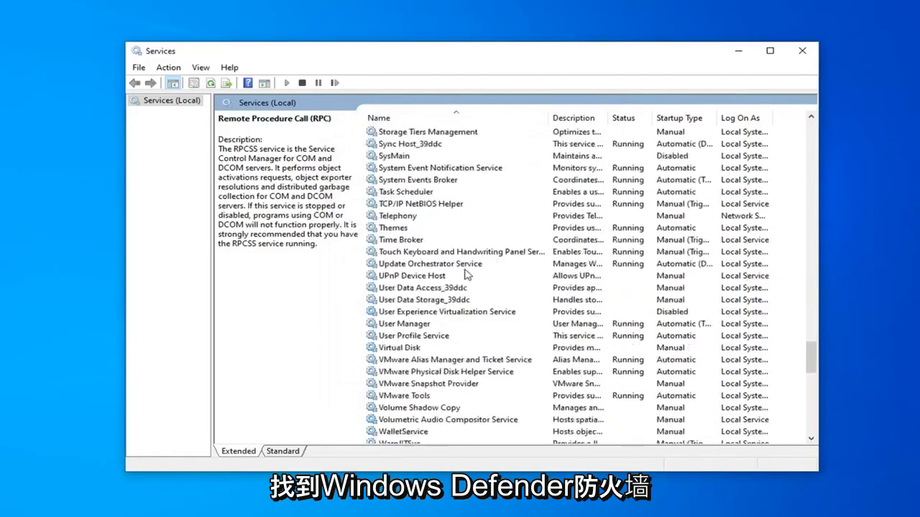
scroll(down, 3)
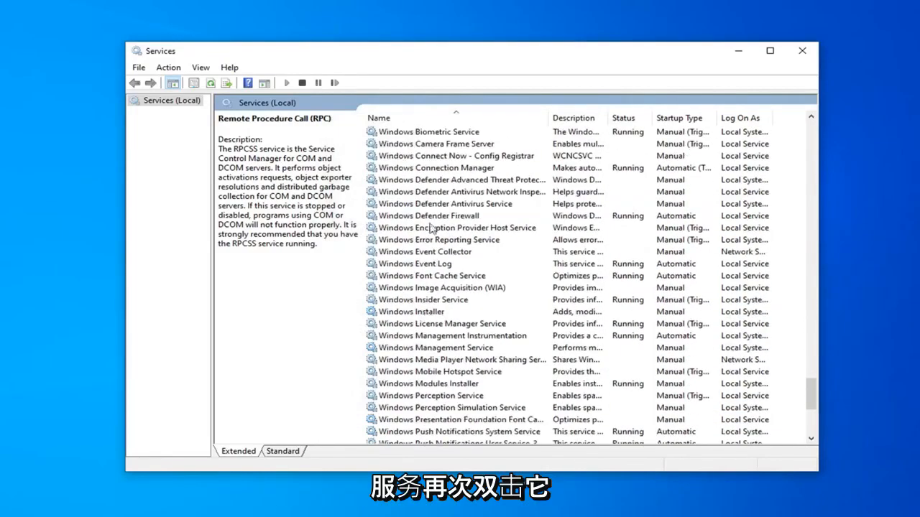
double_click(428, 215)
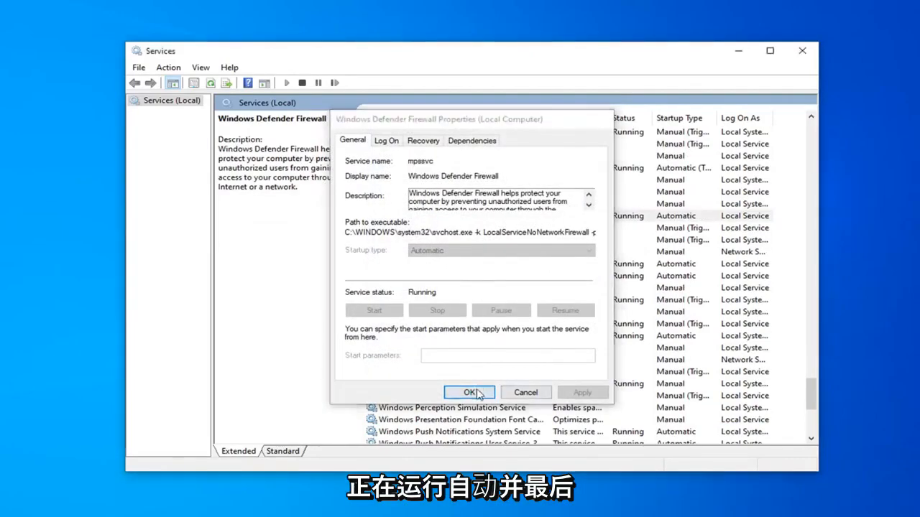
click(469, 393)
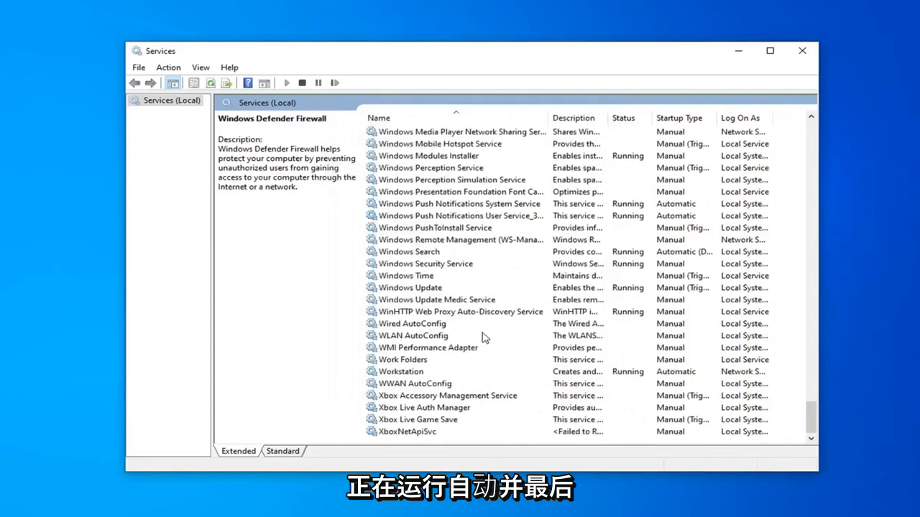
Step: Set the Windows Update service startup type to Automatic and apply it
click(410, 288)
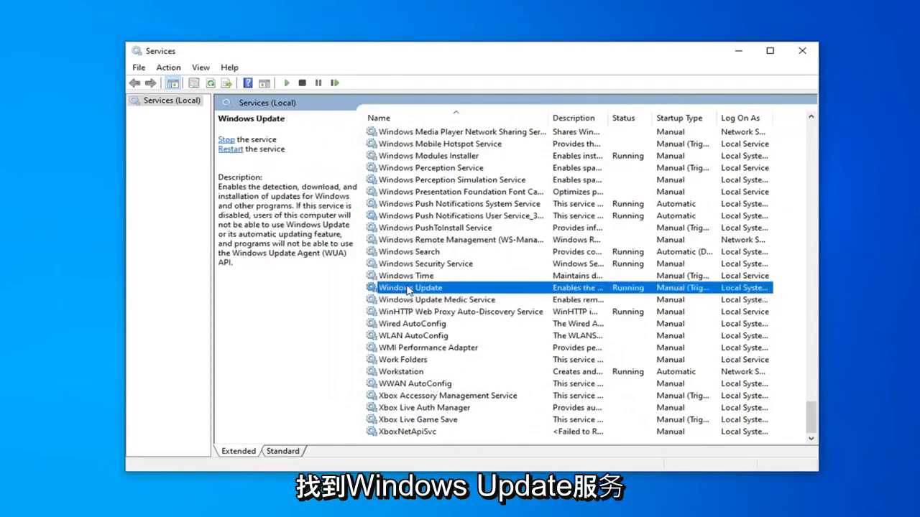
double_click(408, 287)
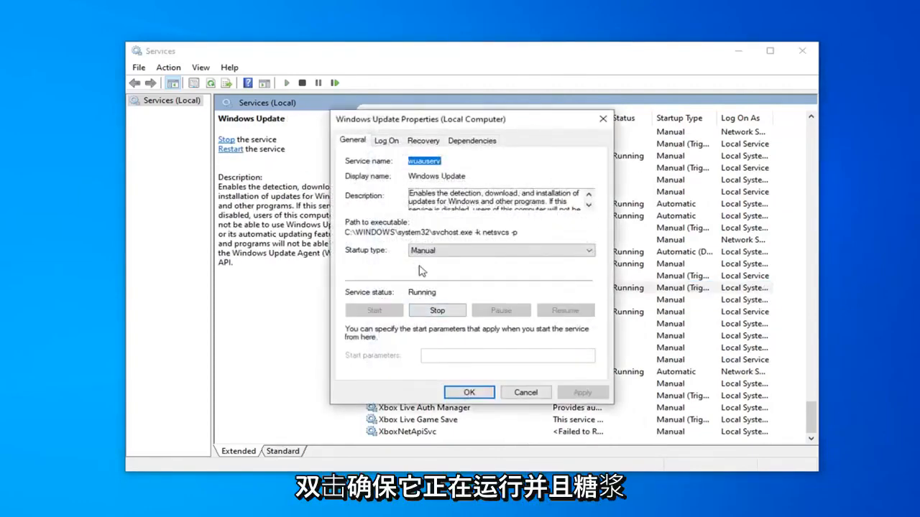
click(500, 251)
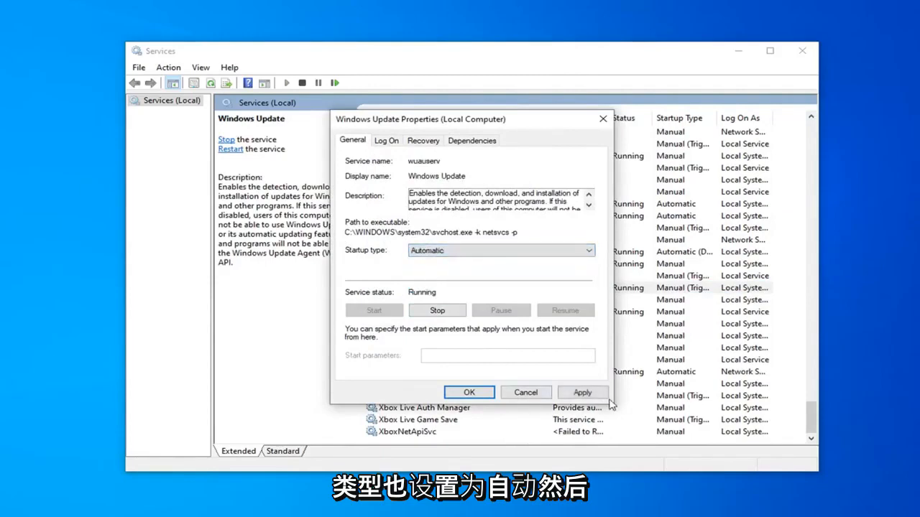
click(469, 392)
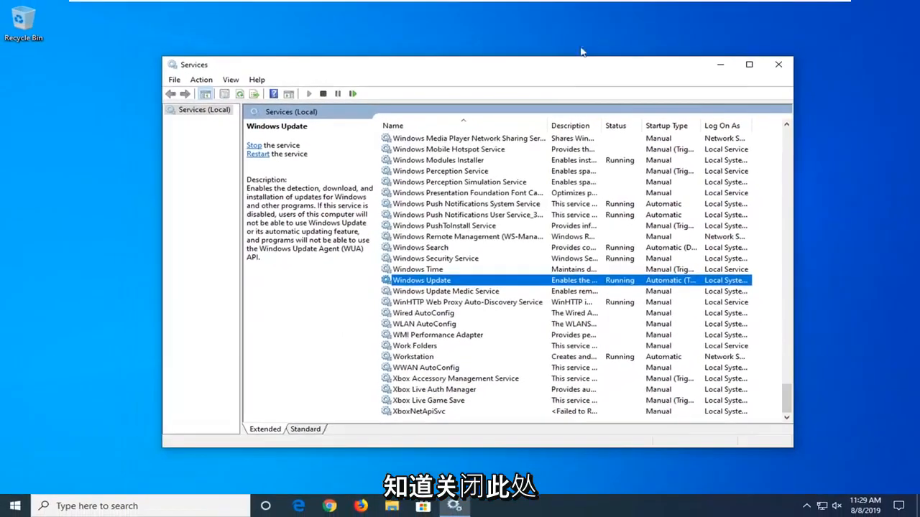
Step: Close Services and reach the Troubleshoot settings page via a Start search for 'troubl'
click(775, 64)
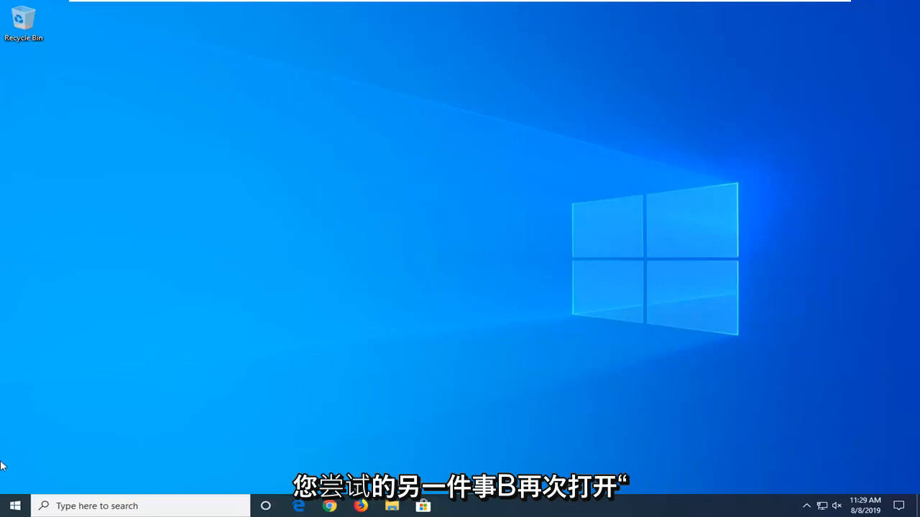
click(14, 506)
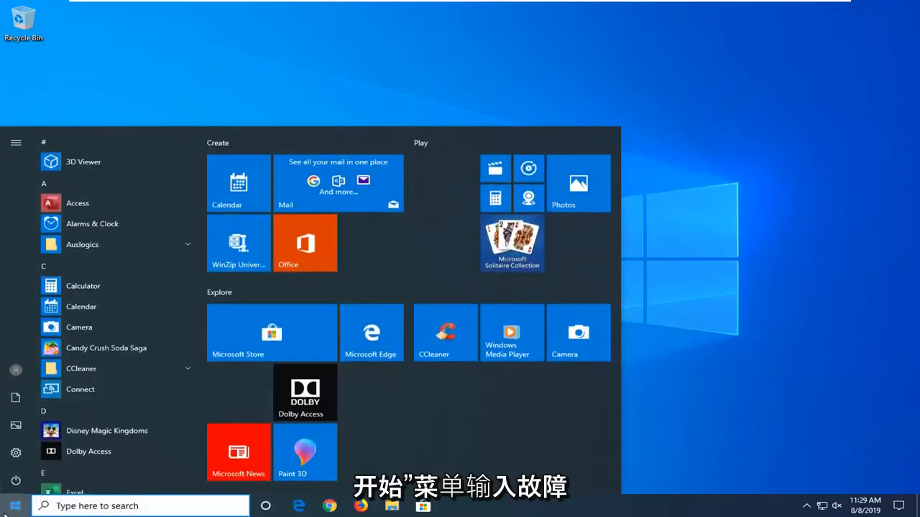
text(troubleshoot)
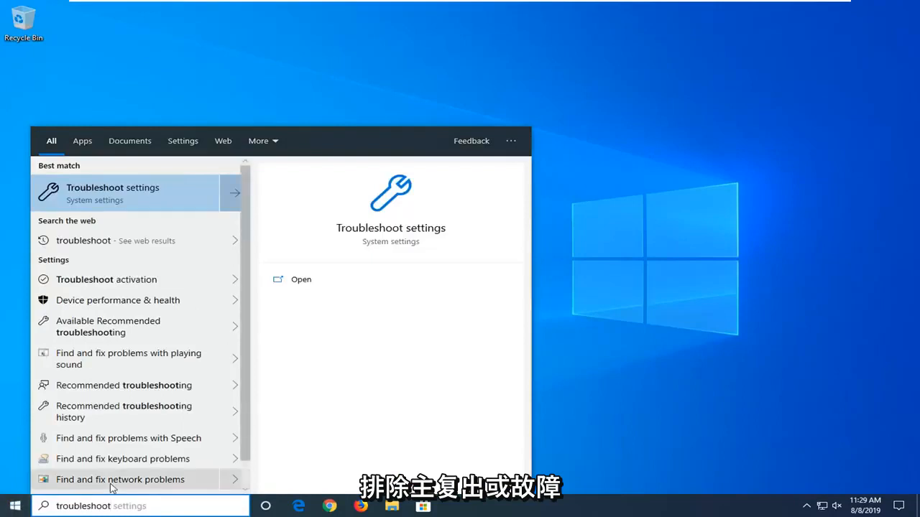
mouse_move(124, 197)
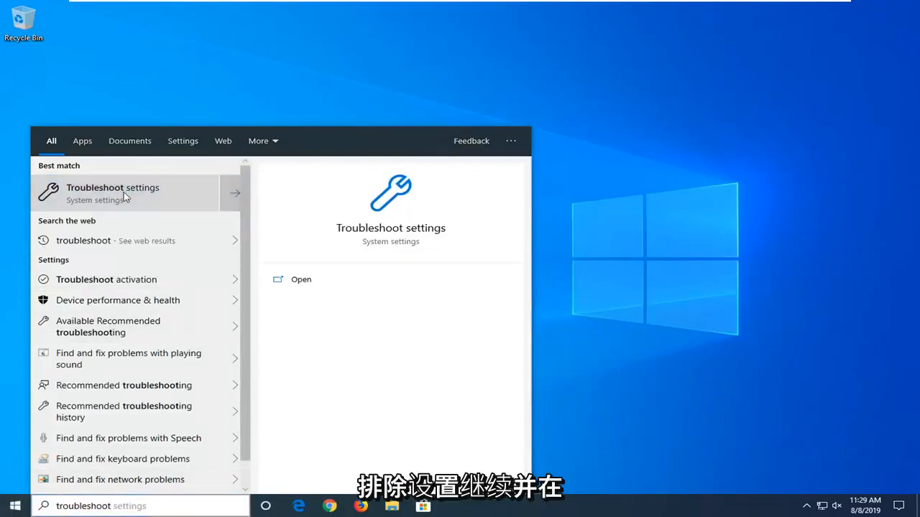
click(112, 192)
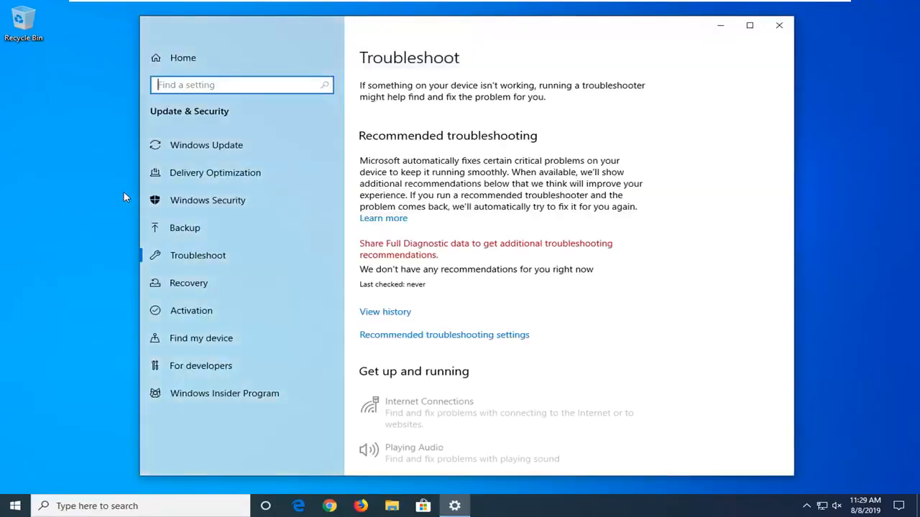
Step: Run the Windows Update troubleshooter and let it fix the service registration
scroll(down, 3)
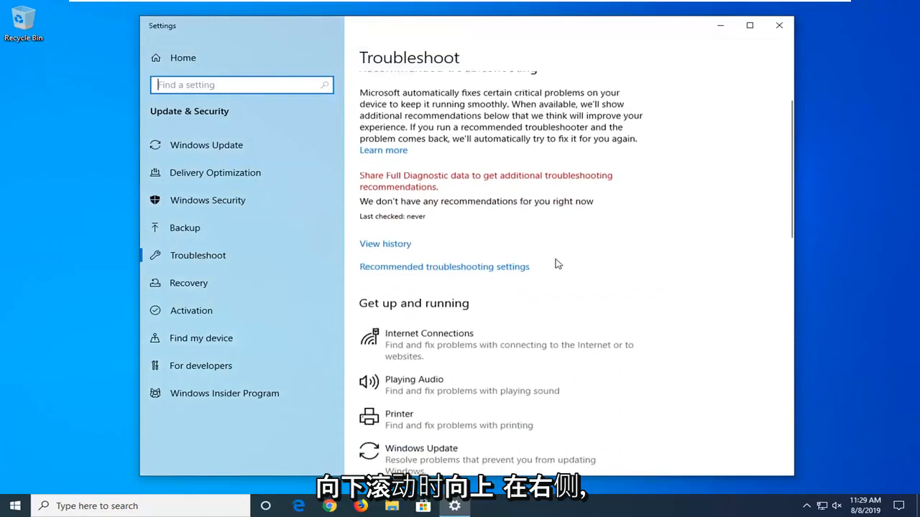
scroll(down, 3)
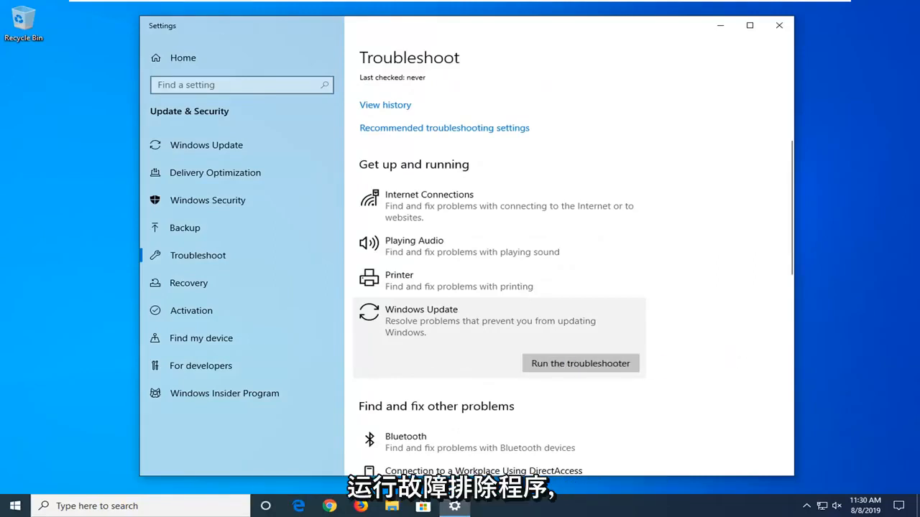
click(580, 364)
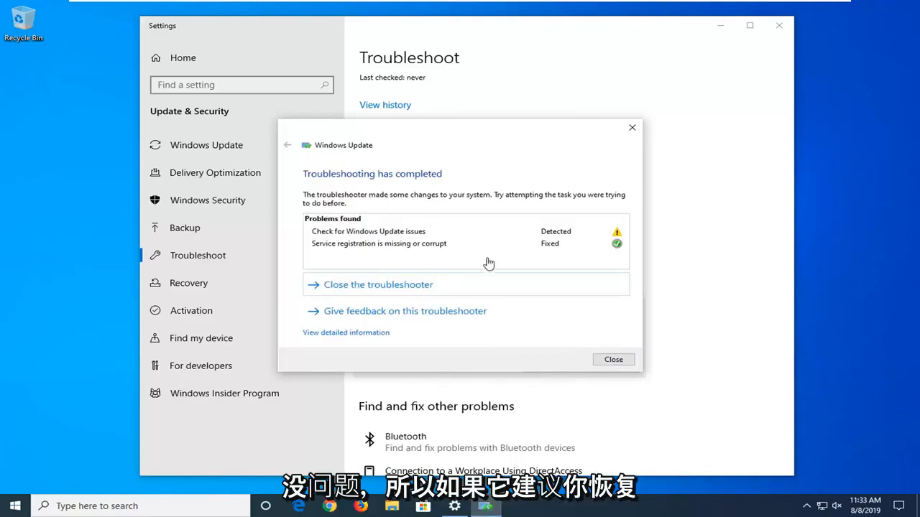
mouse_move(346, 247)
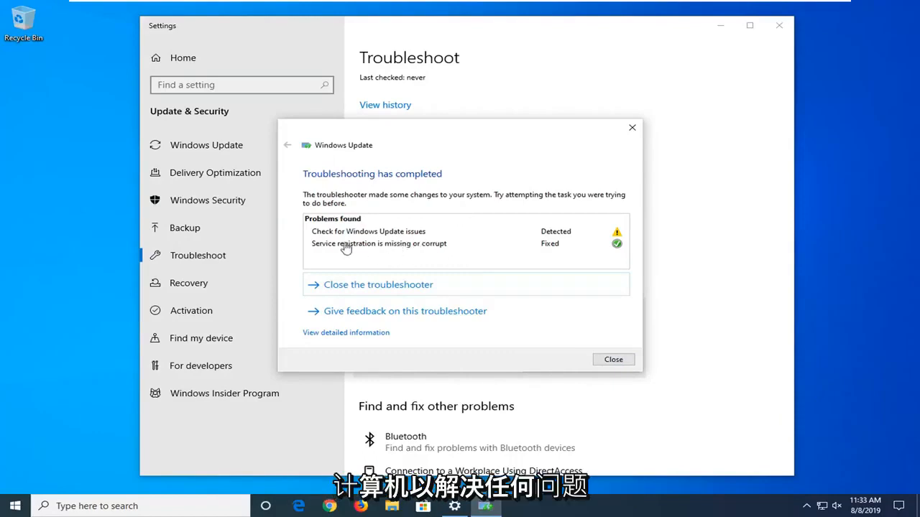
mouse_move(381, 239)
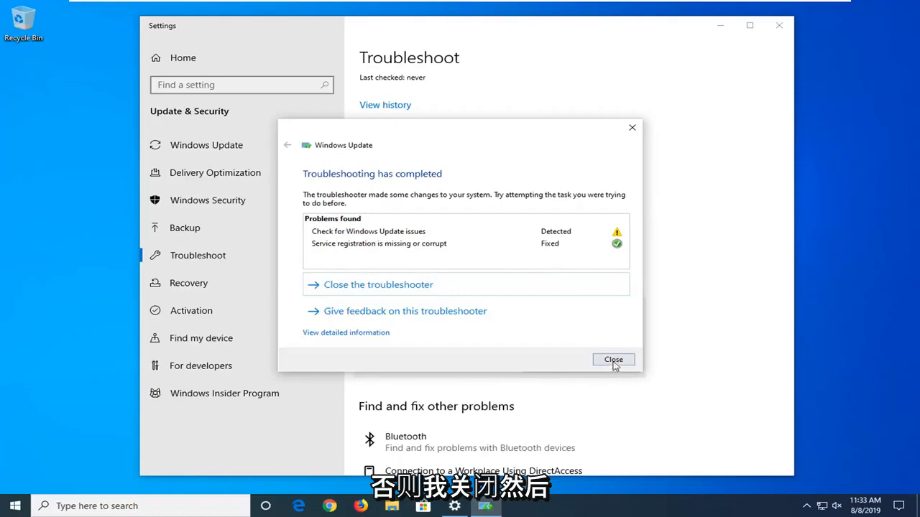
Step: Close the completed Windows Update troubleshooter dialog
click(613, 359)
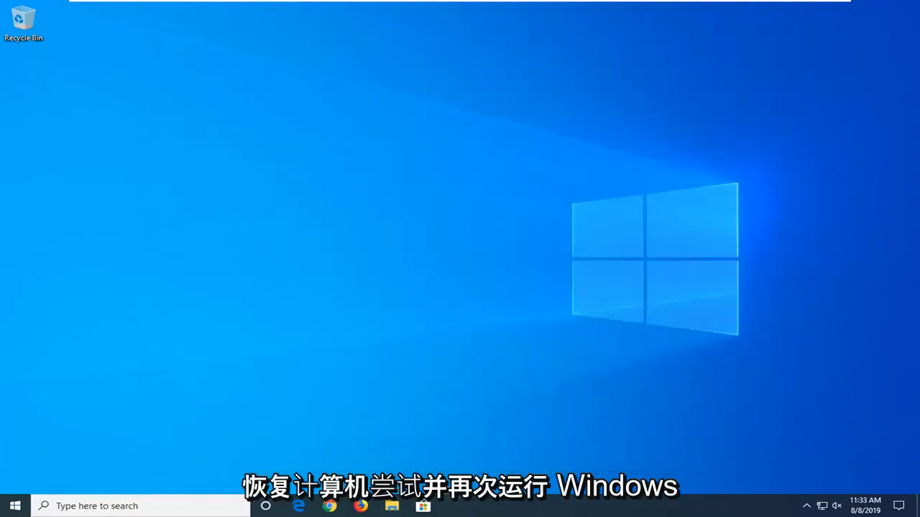